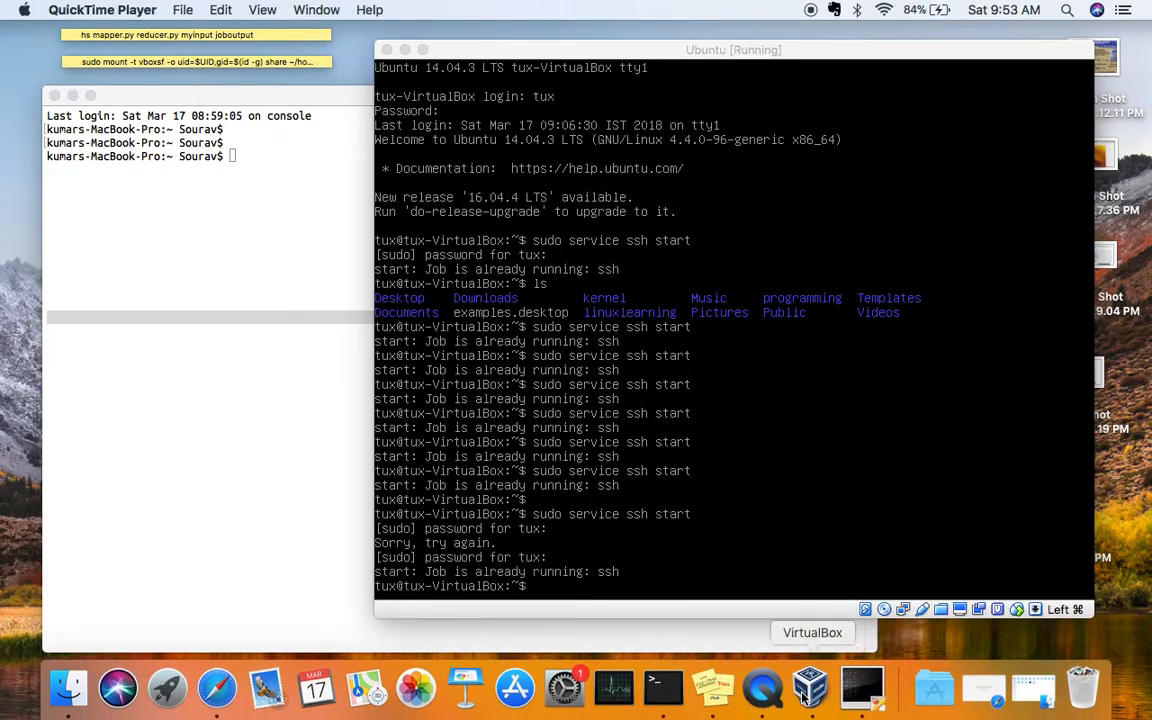
- Start the SSH service in the Ubuntu VM with 'sudo service ssh start'
left_click(804, 685)
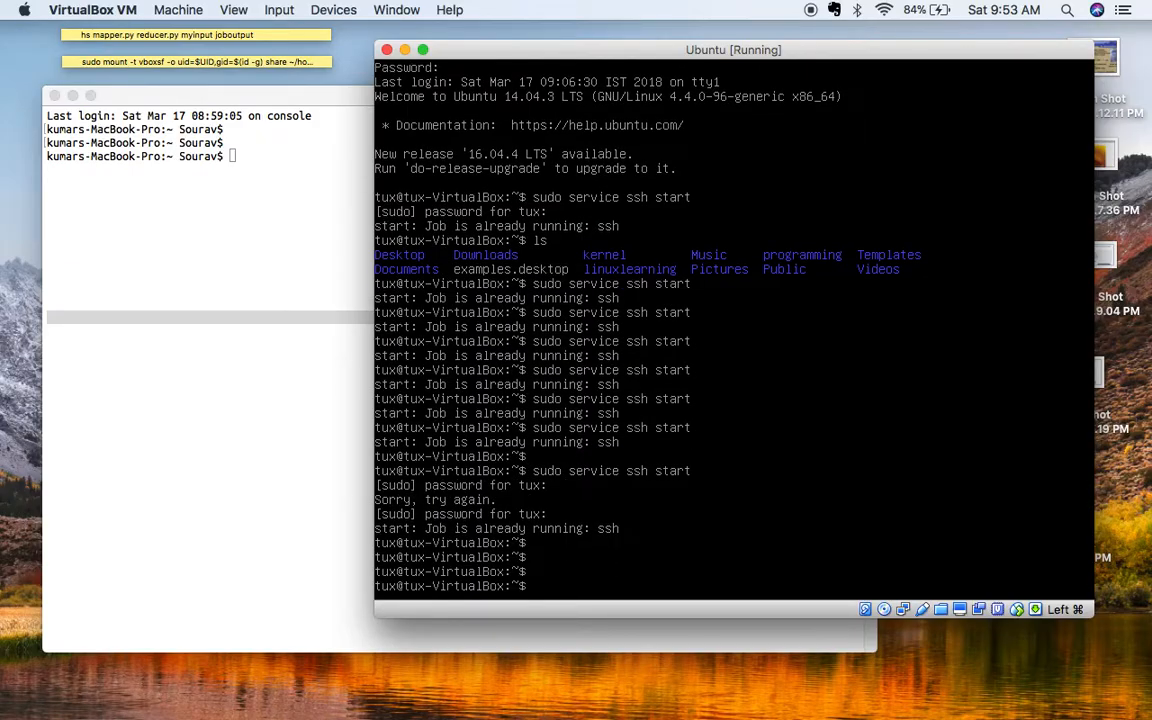
type("sudo service ssh start")
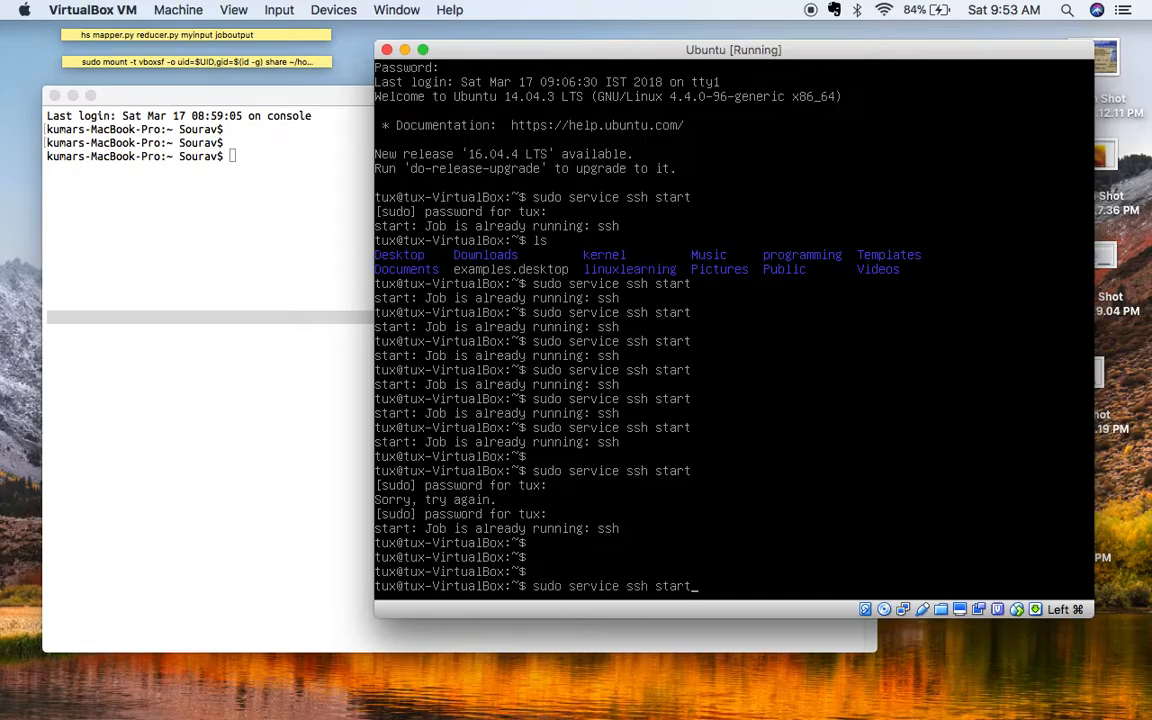
key("Return")
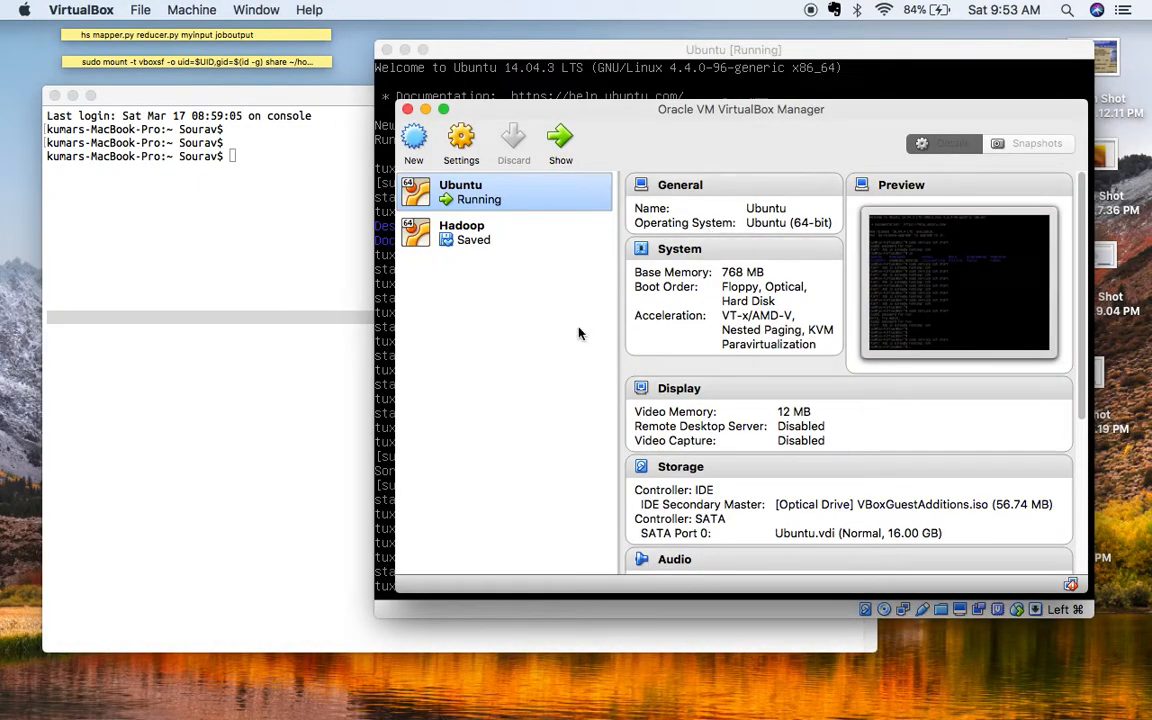
mouse_move(462, 140)
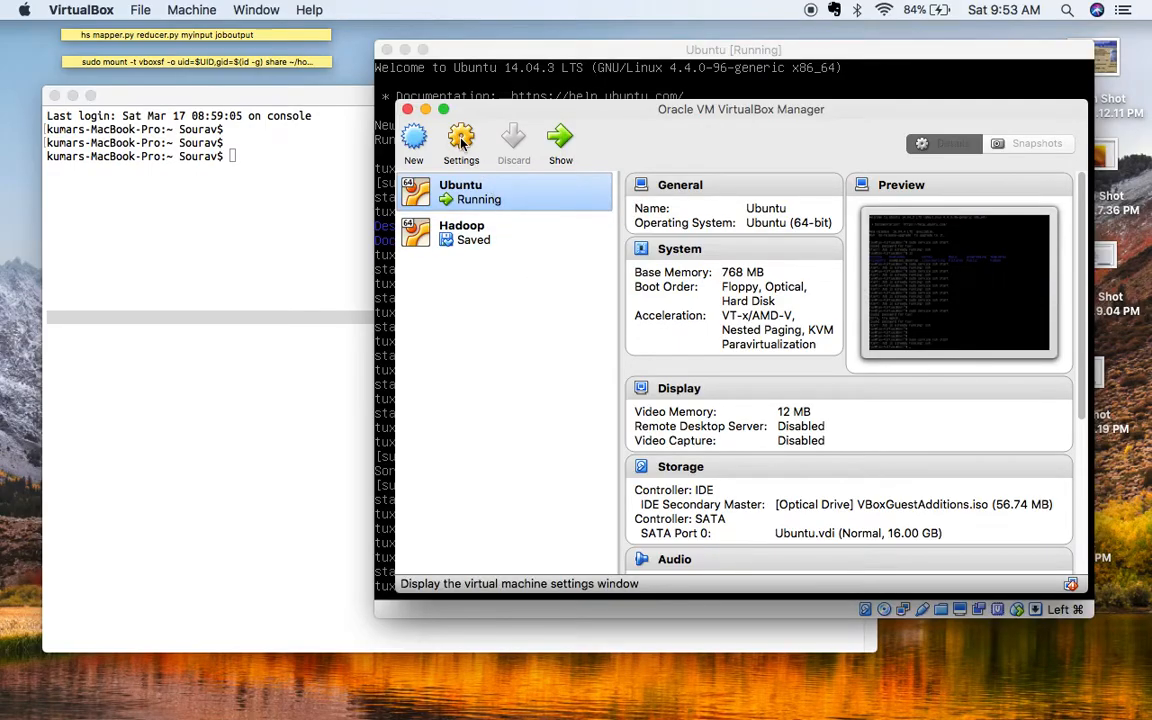
- Show the Ubuntu VM's Network settings with Adapter 1's Advanced options expanded
left_click(461, 138)
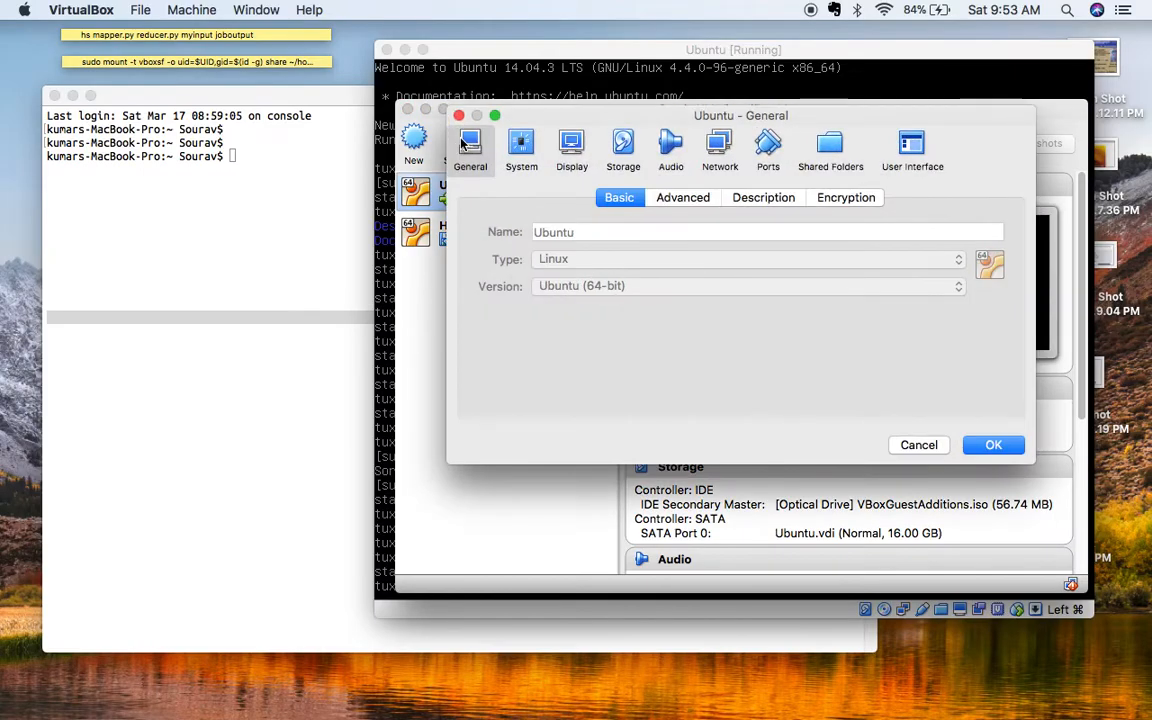
left_click(719, 147)
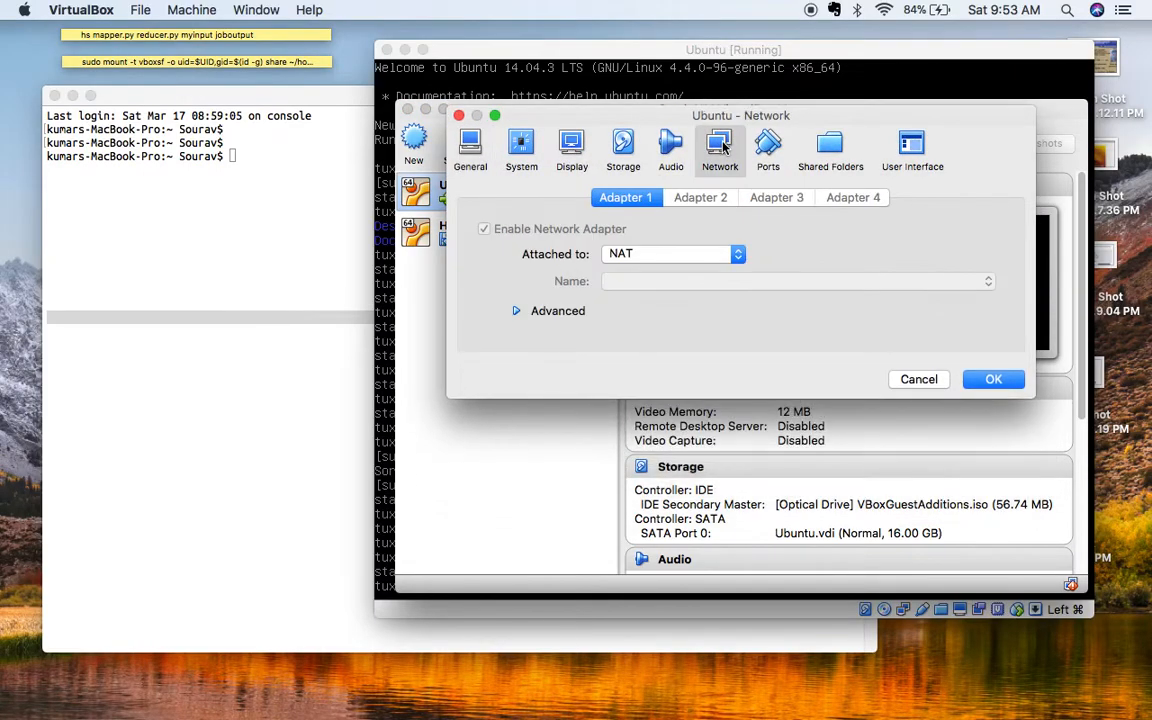
left_click(517, 311)
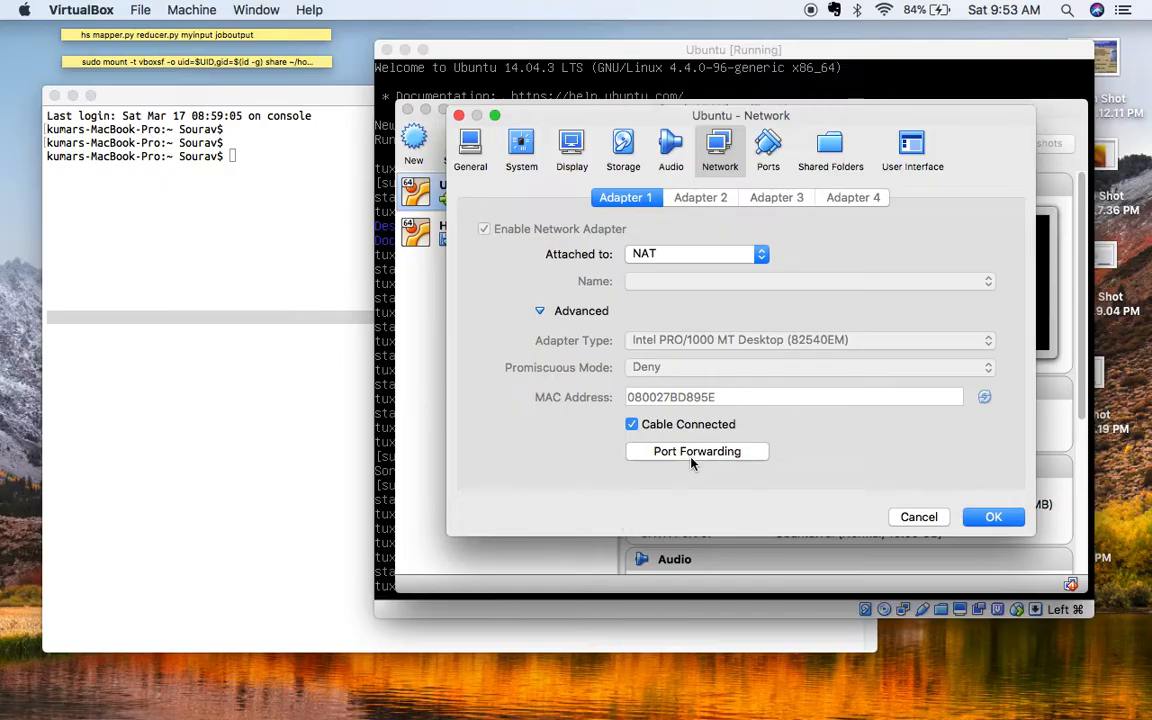
- Review port forwarding Rule 1: TCP host 127.0.0.1:2222 to guest 10.0.2.15:22
left_click(696, 451)
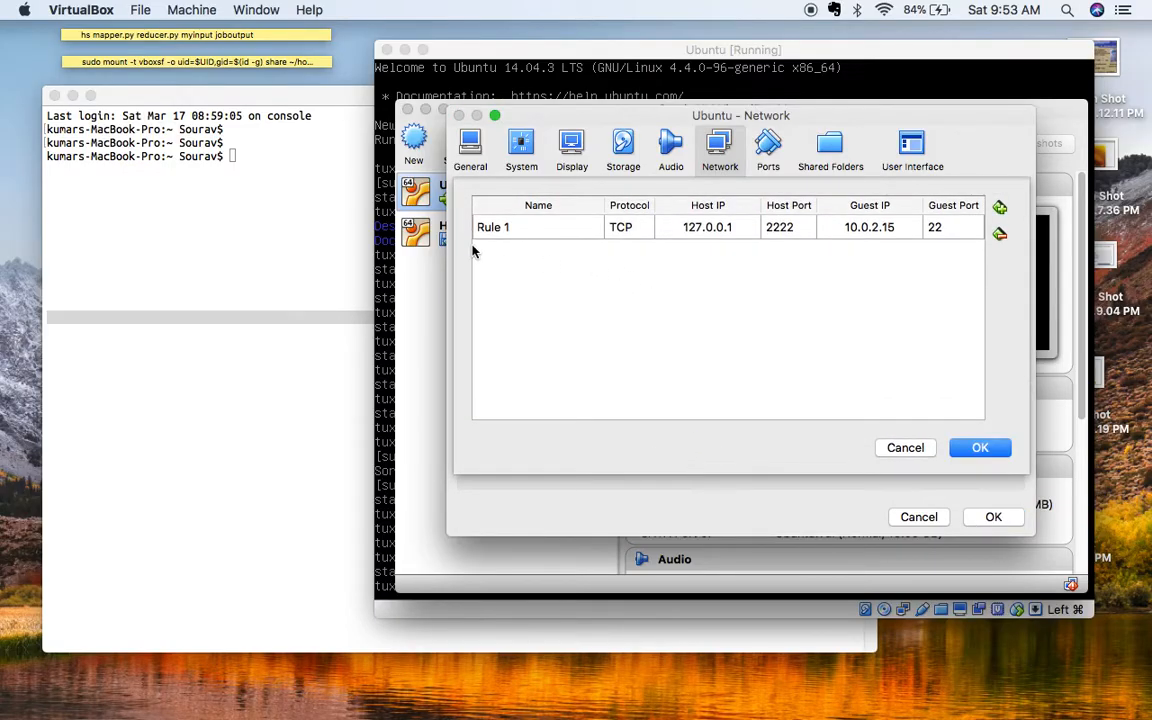
mouse_move(726, 227)
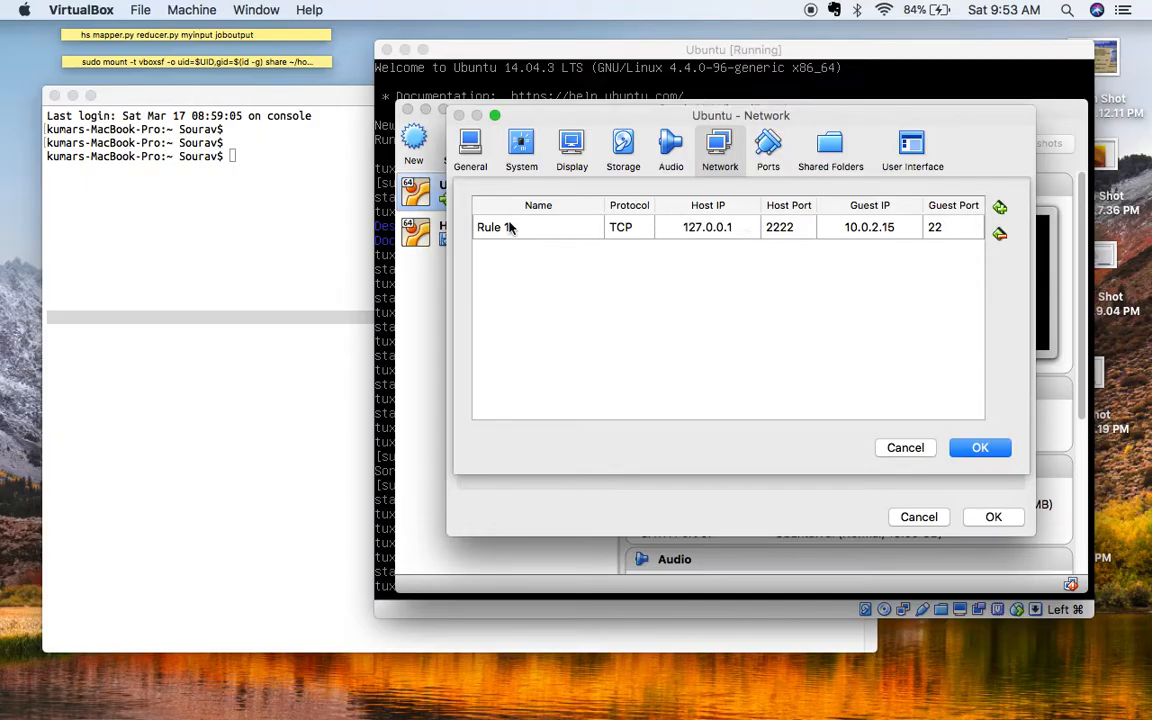
mouse_move(691, 227)
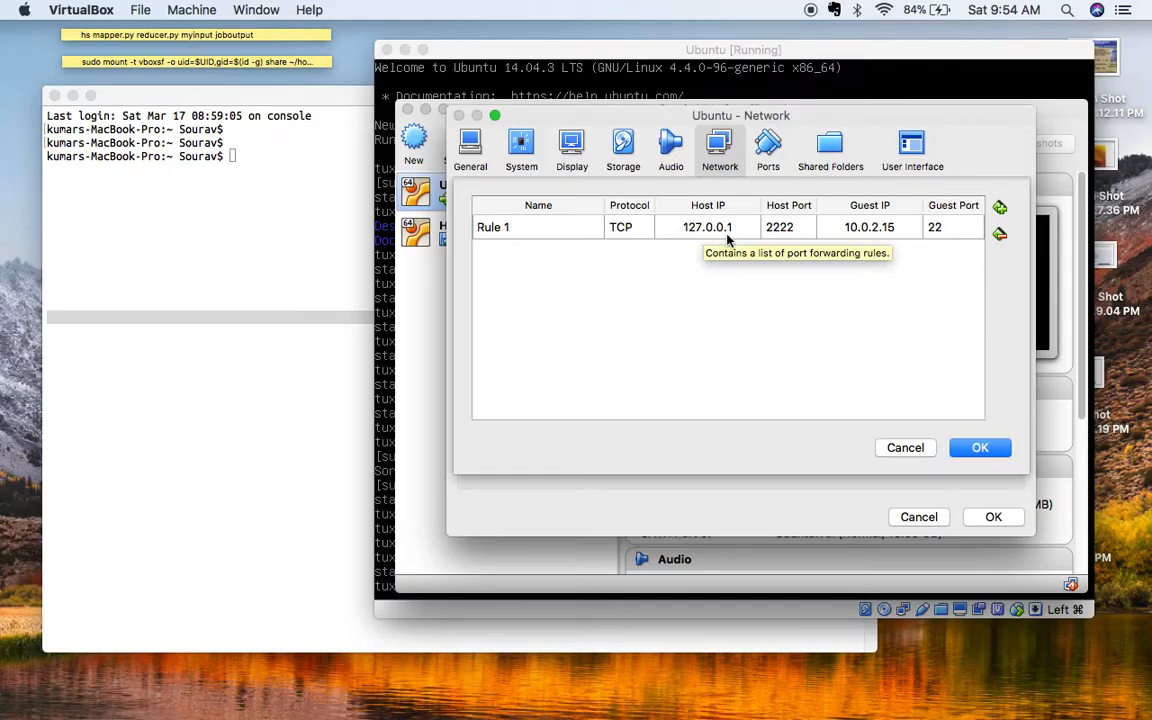
mouse_move(799, 238)
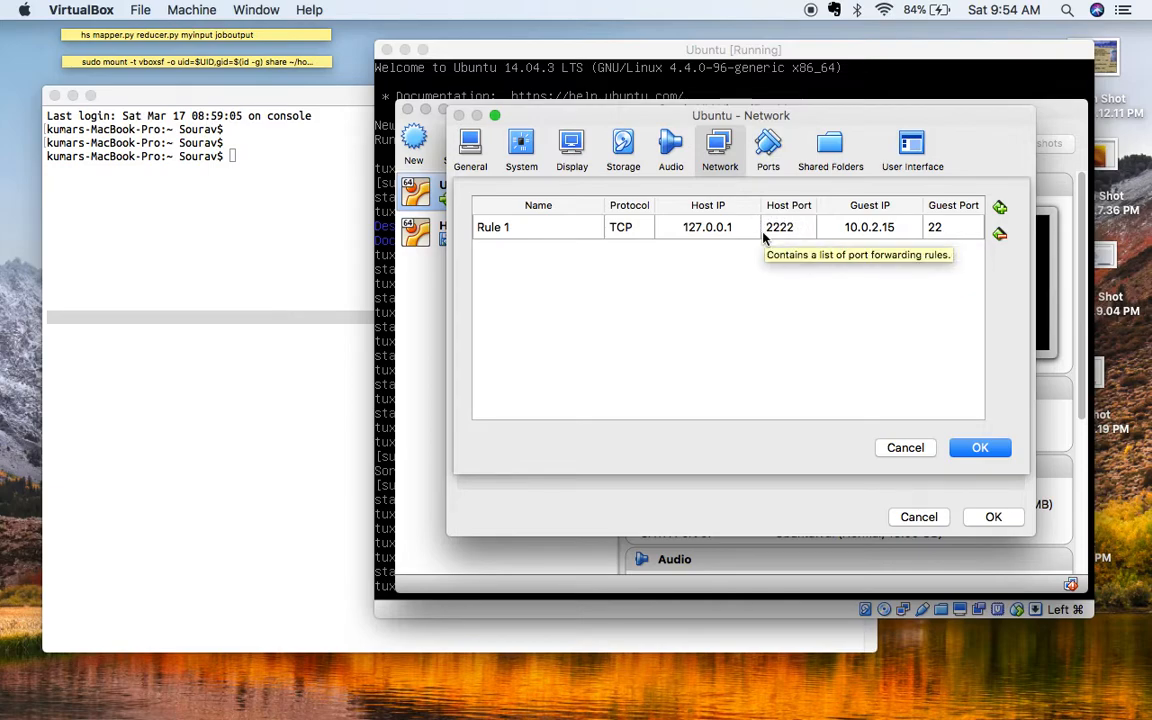
mouse_move(912, 245)
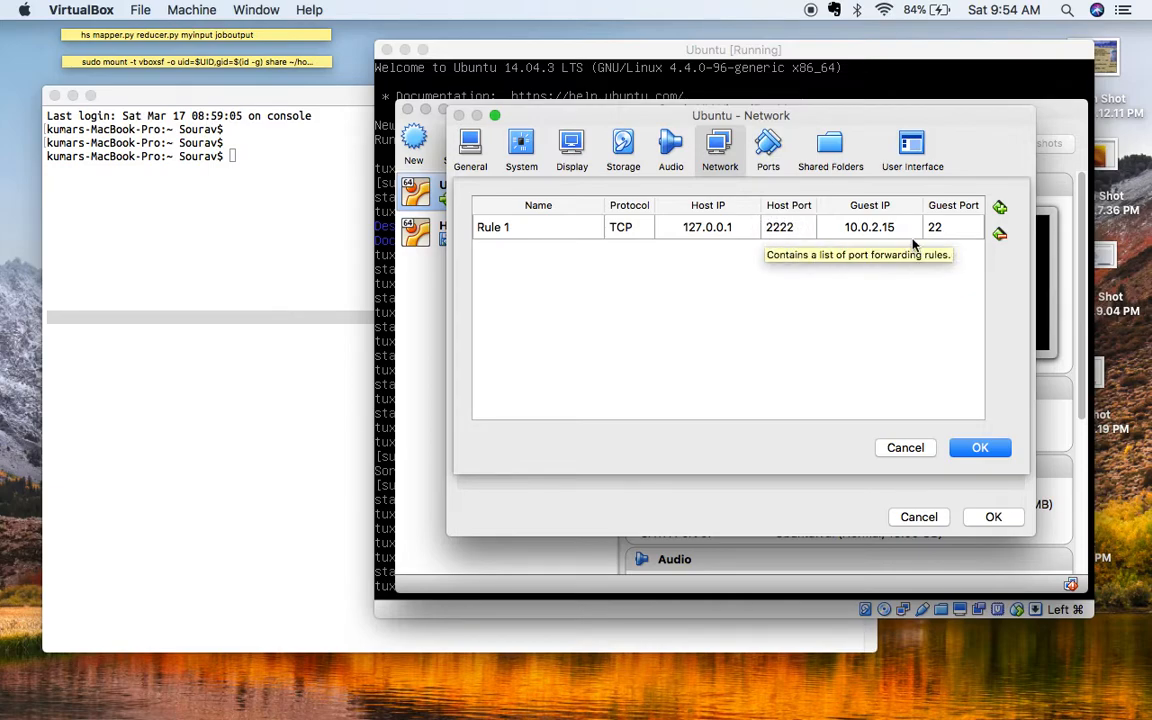
mouse_move(888, 240)
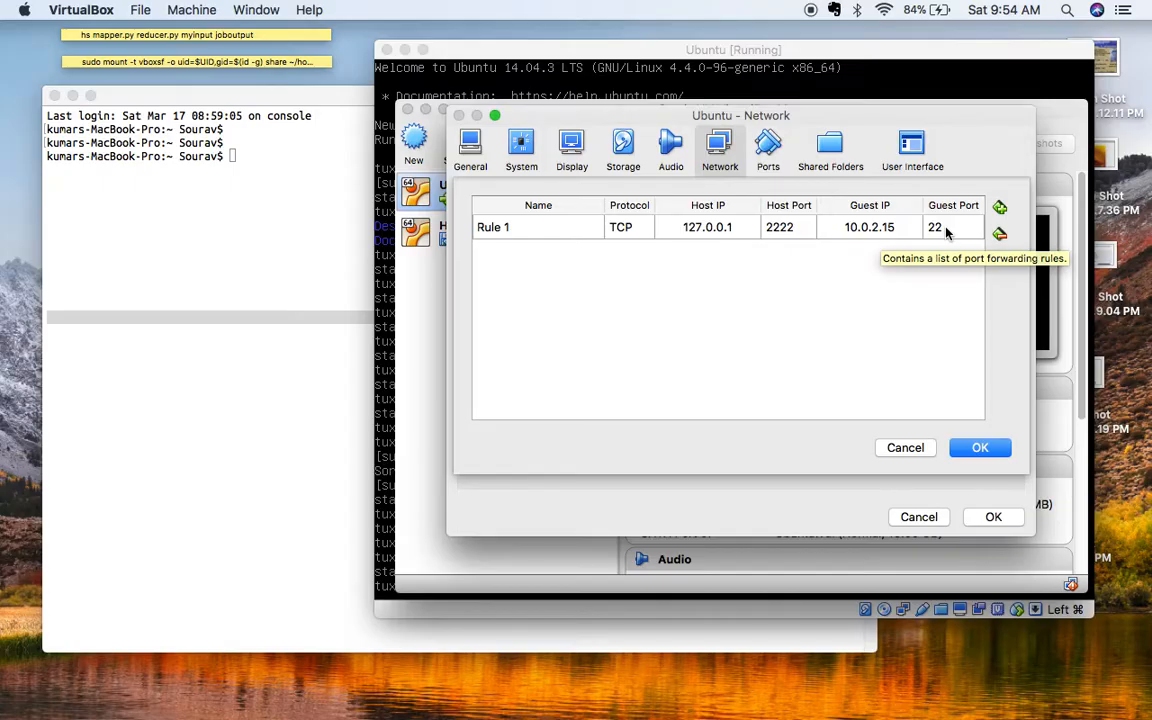
mouse_move(882, 240)
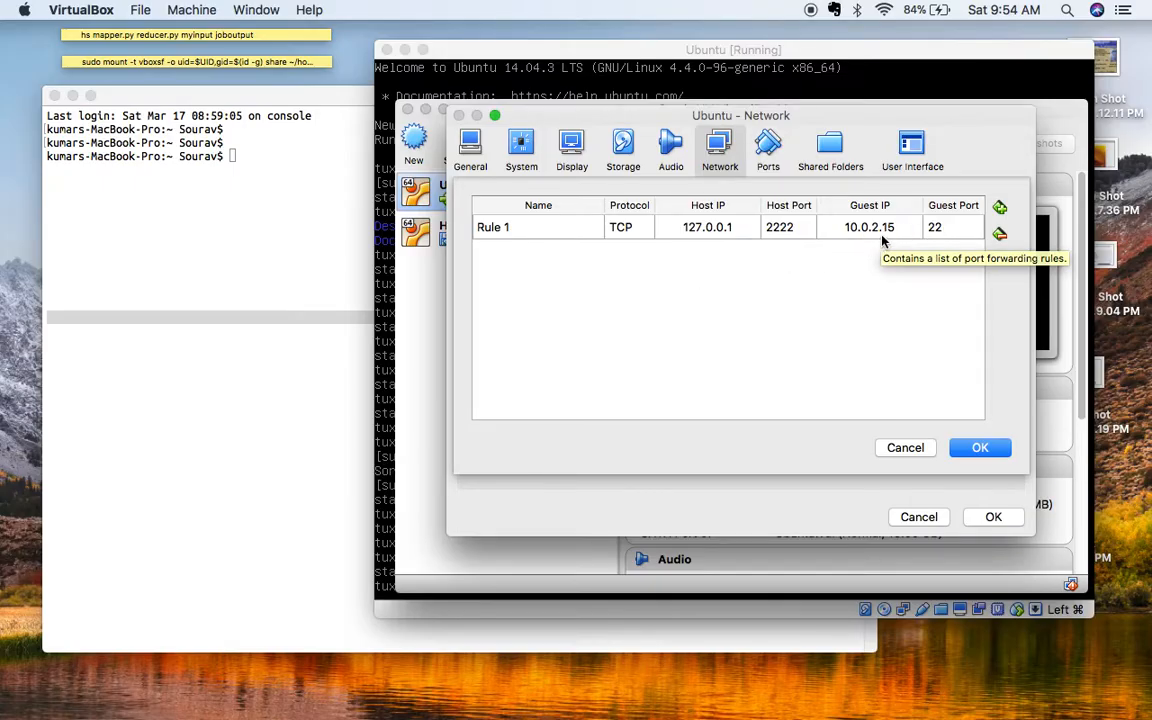
- Run 'ifconfig eth0' in the Ubuntu console to reveal guest address 10.0.2.15
left_click(979, 448)
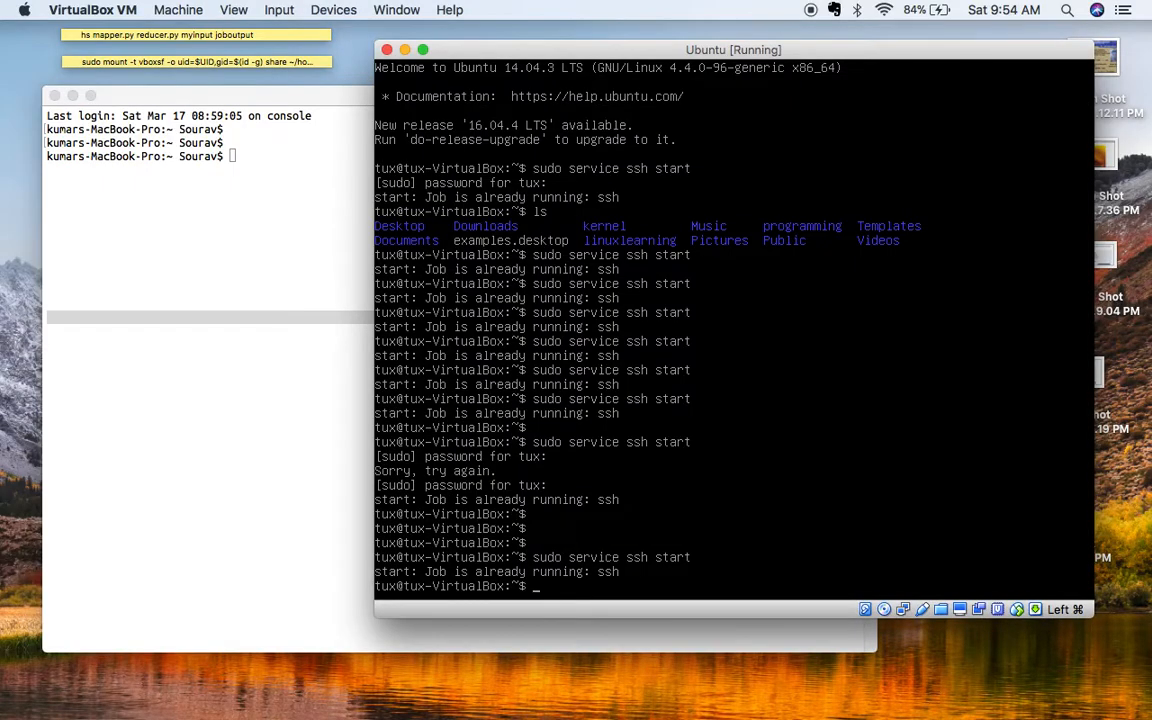
type("ifci")
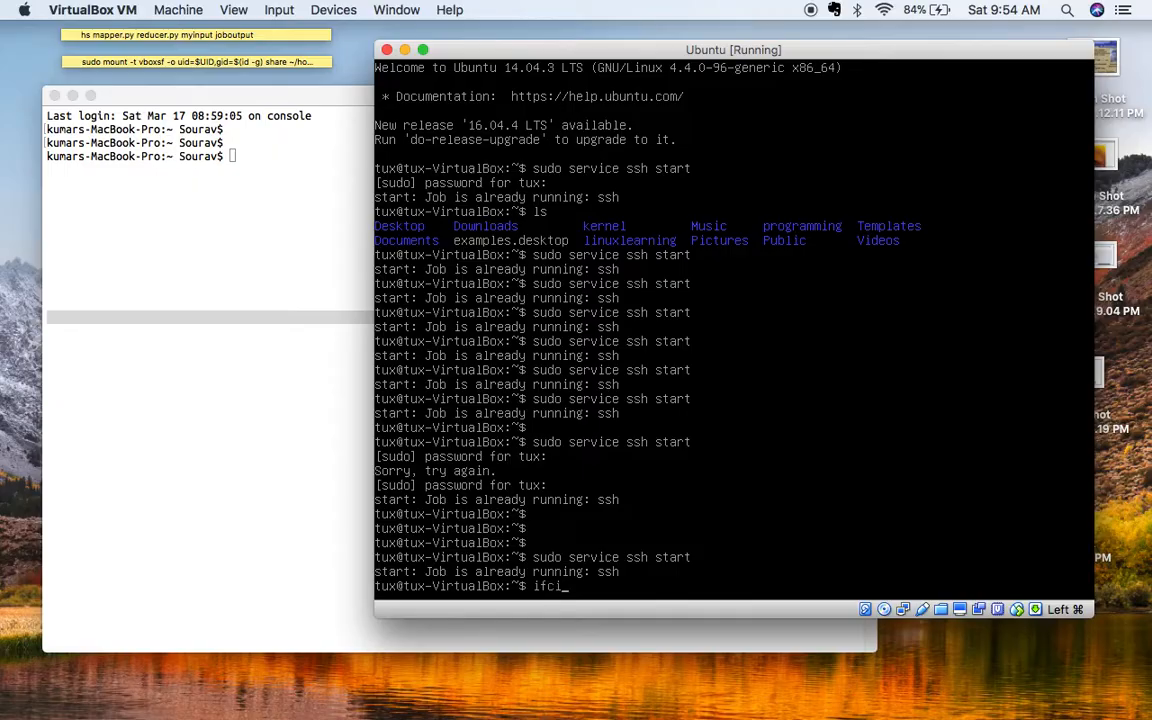
type("onfig")
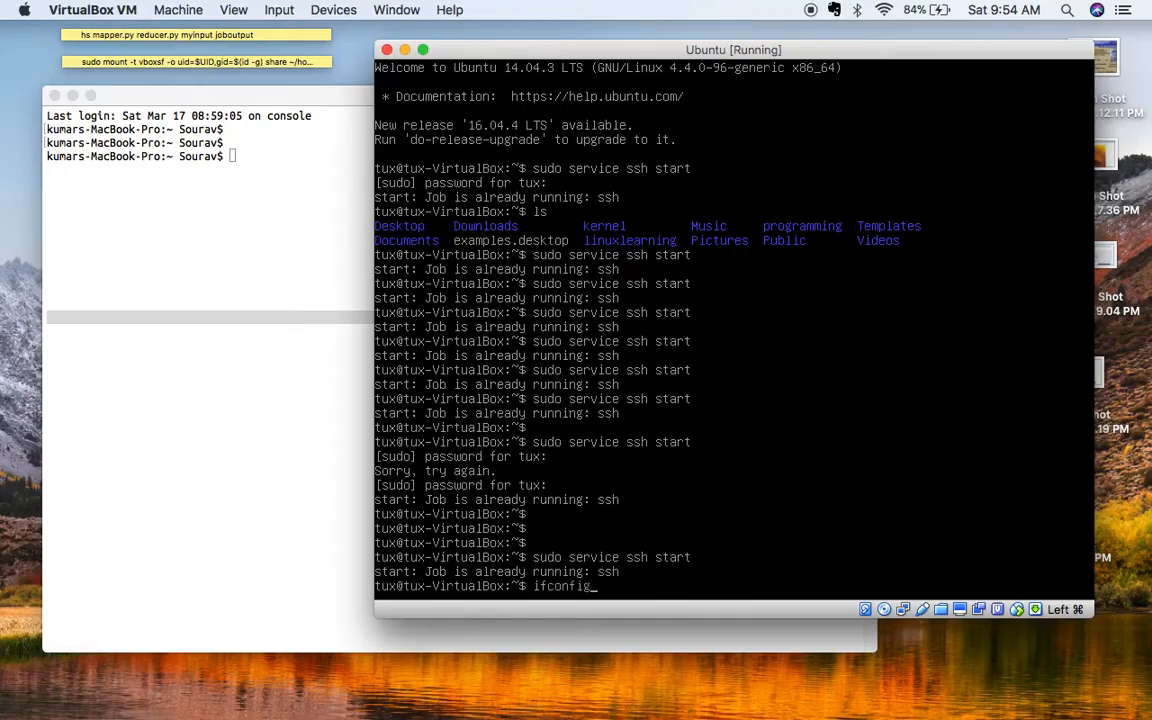
type("eth0")
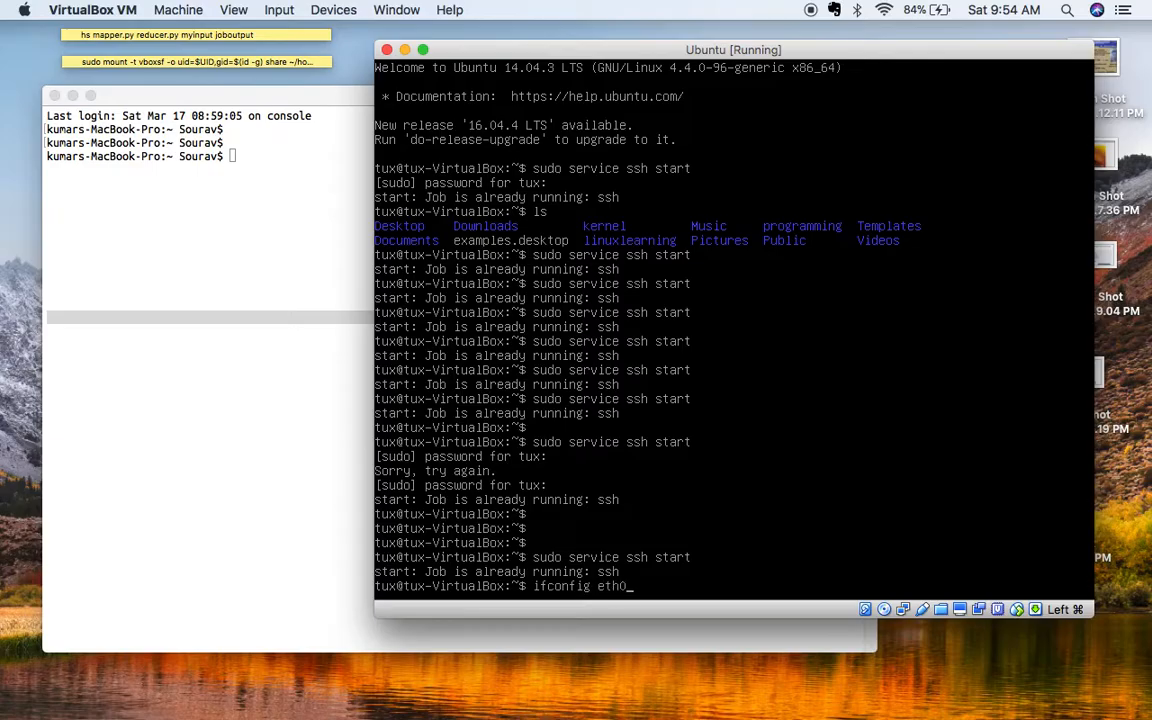
key("Return")
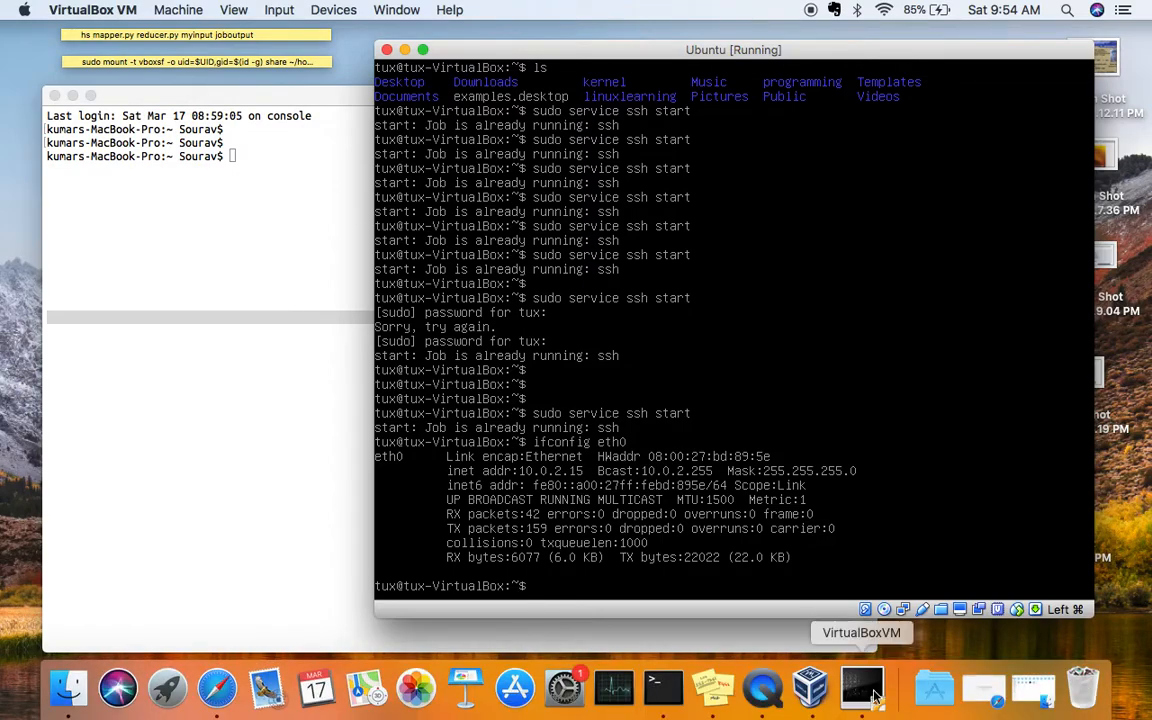
- Recheck the 2222→22 forwarding rule in VirtualBox Manager and close the network settings
left_click(866, 696)
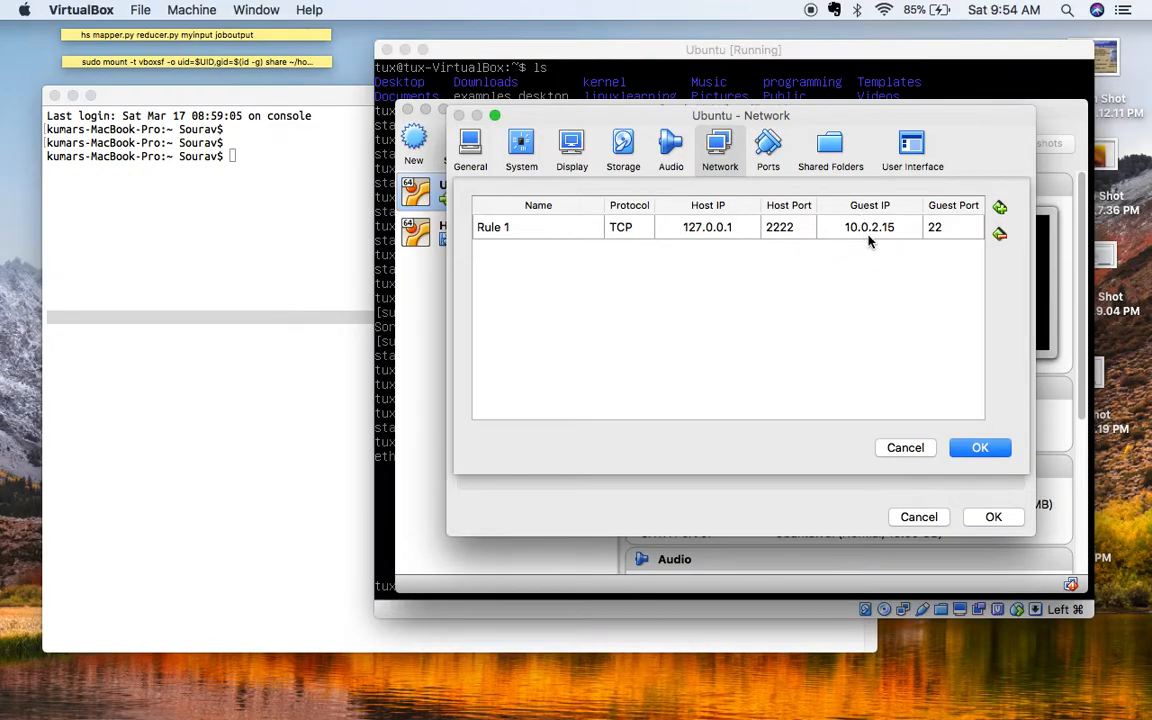
mouse_move(872, 240)
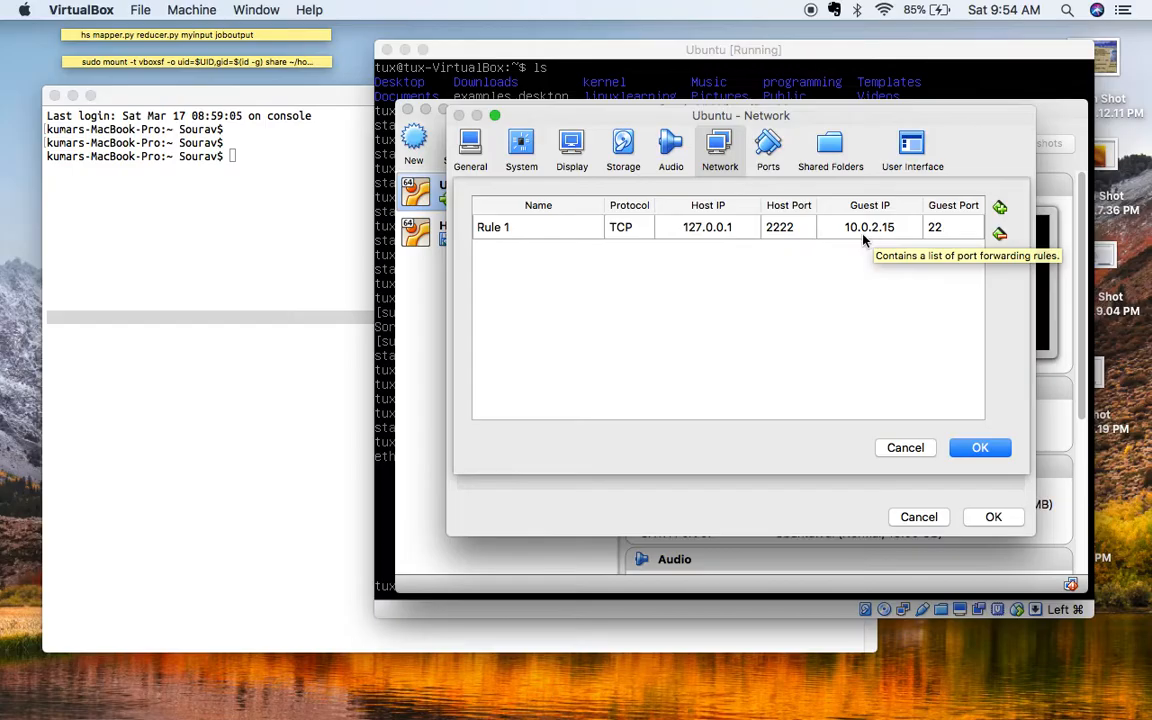
mouse_move(900, 368)
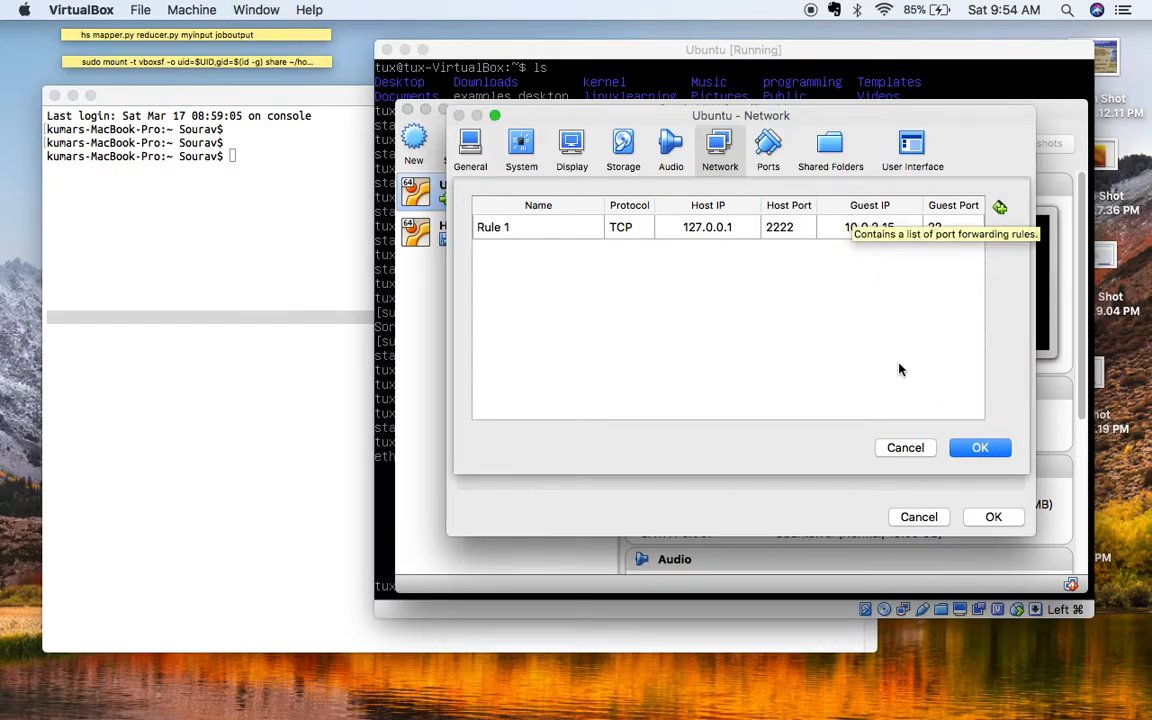
left_click(979, 447)
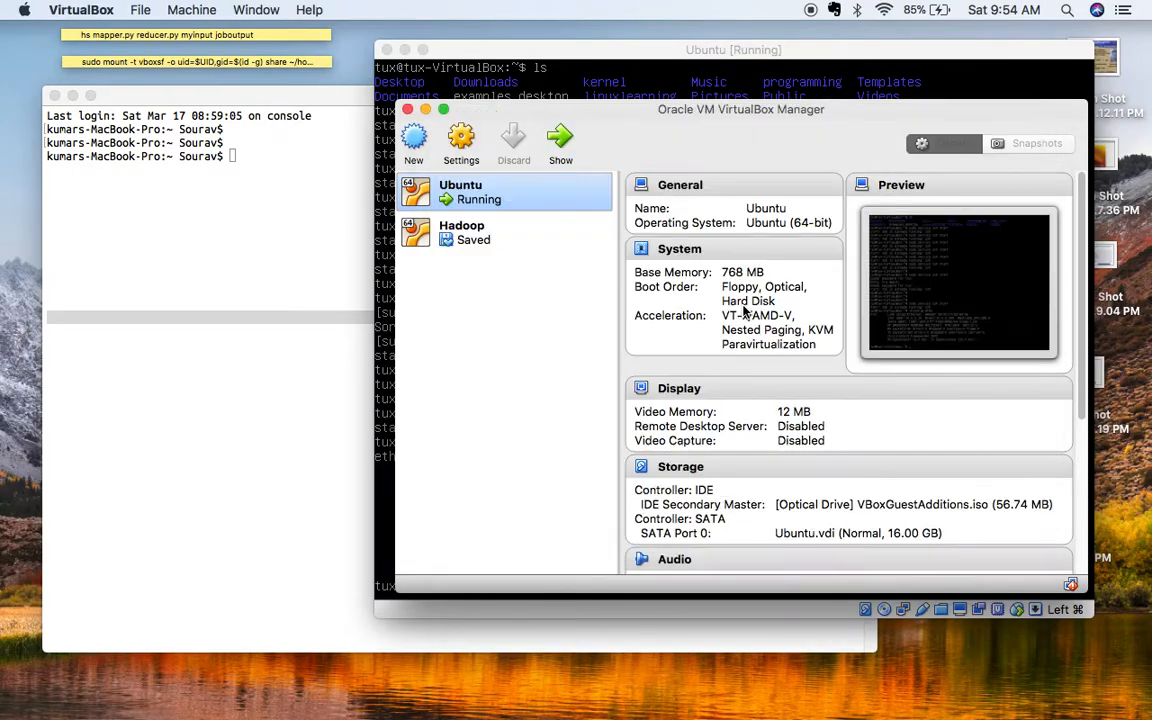
mouse_move(276, 252)
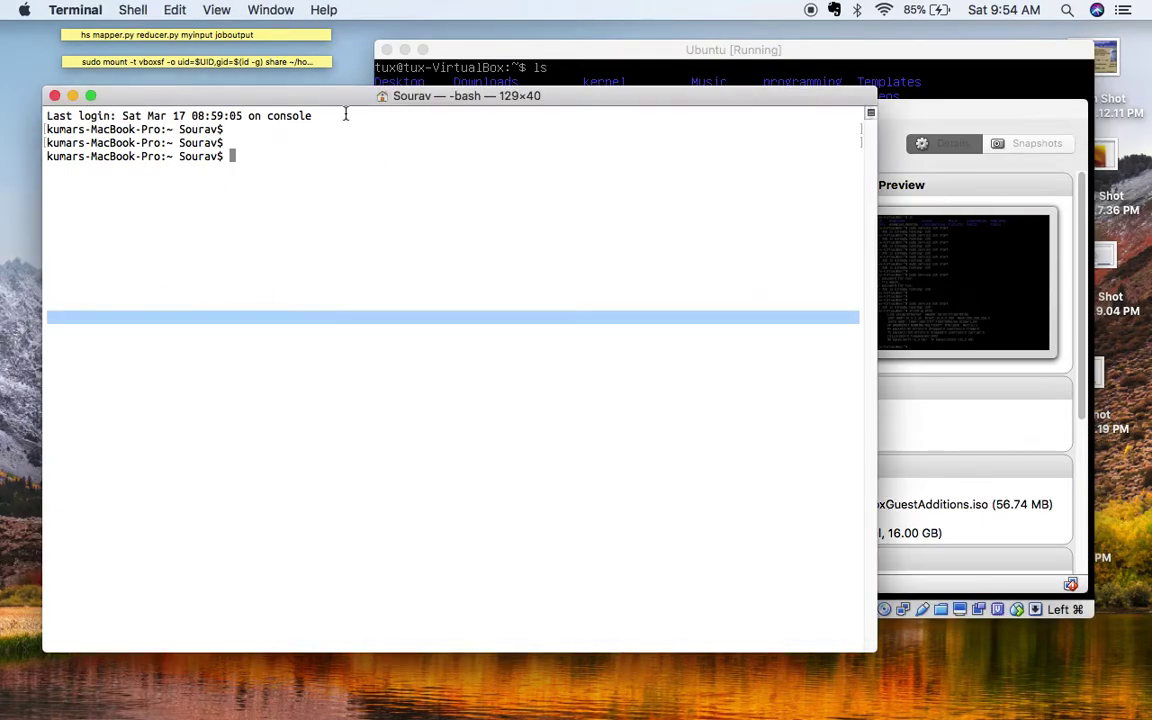
mouse_move(612, 110)
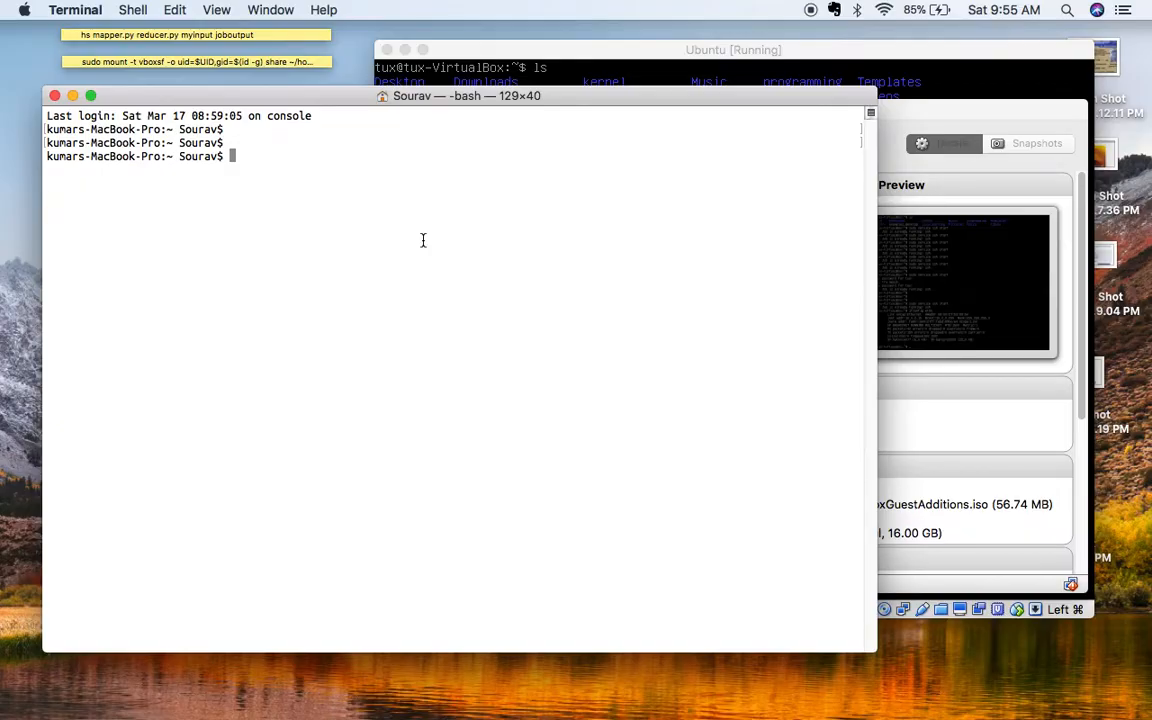
key("ctrl+r")
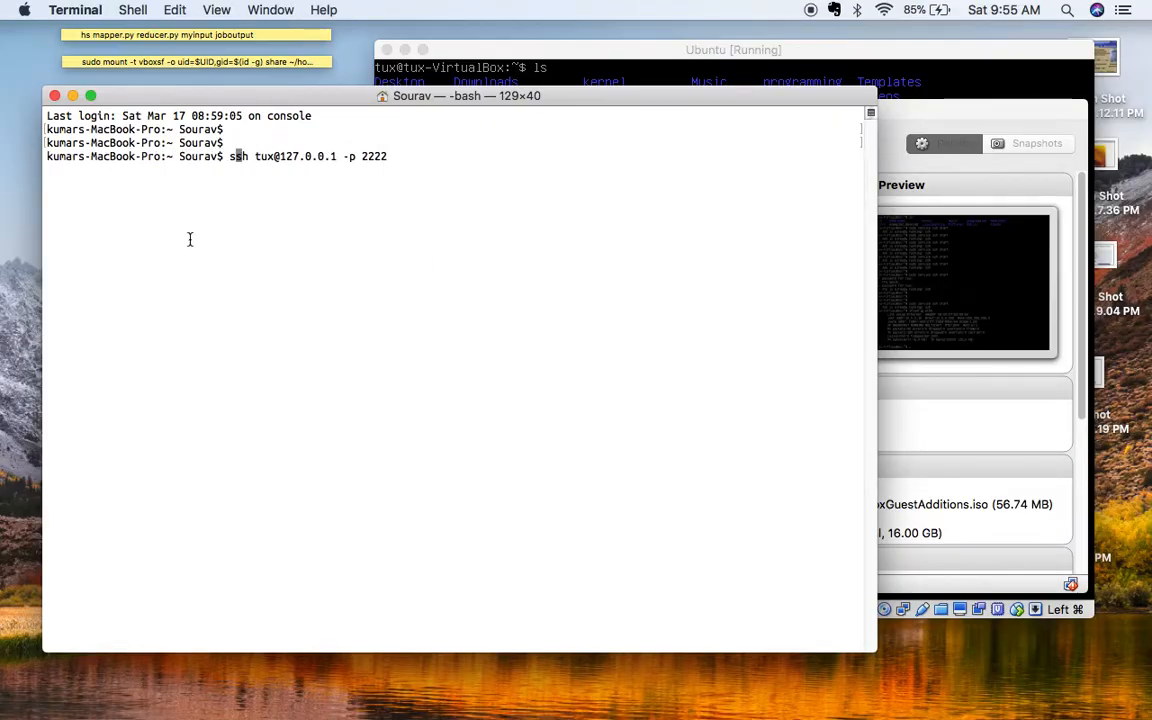
mouse_move(258, 163)
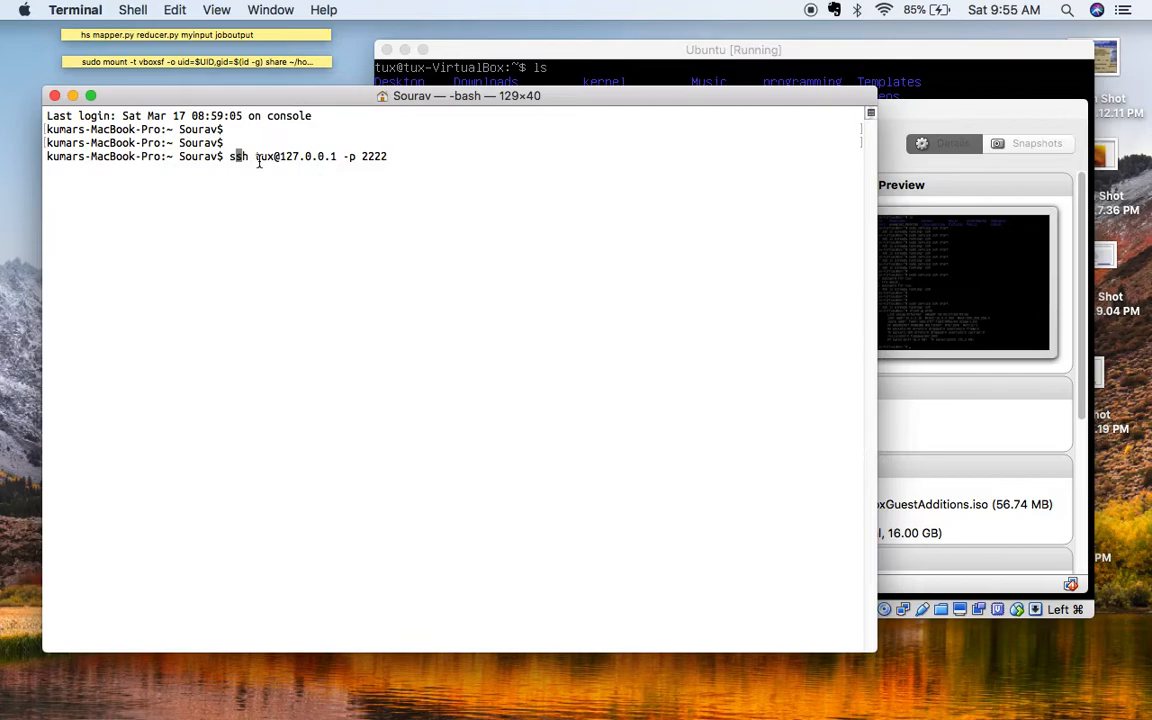
mouse_move(265, 162)
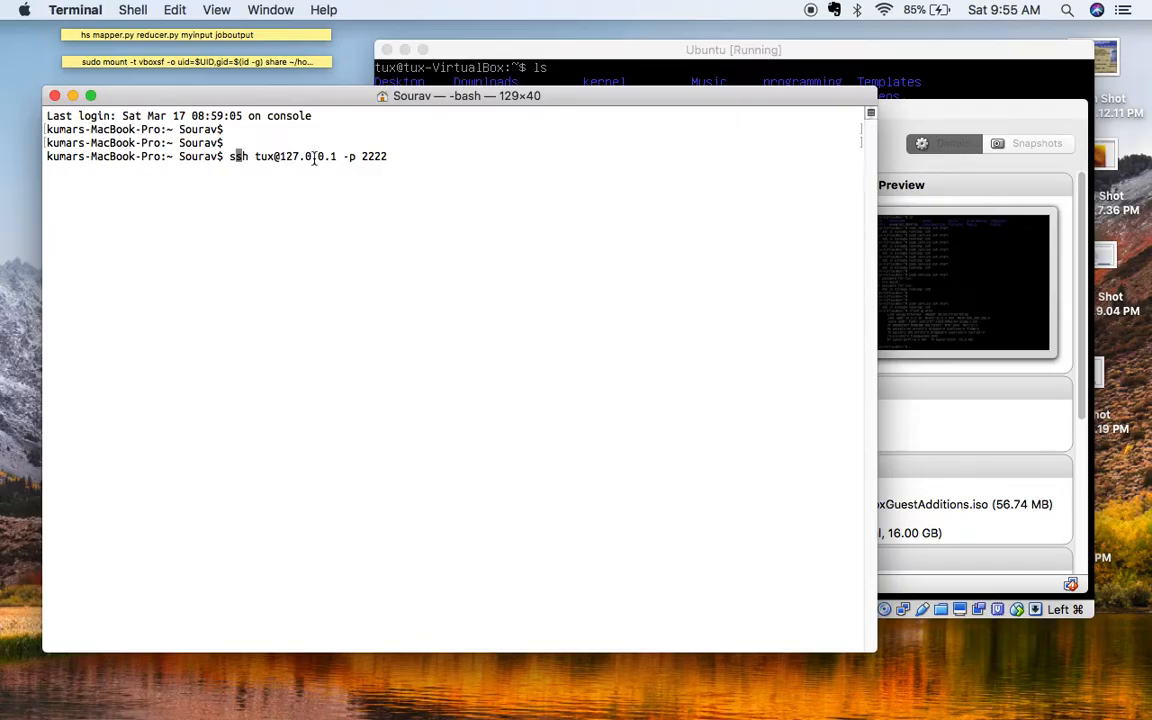
mouse_move(416, 133)
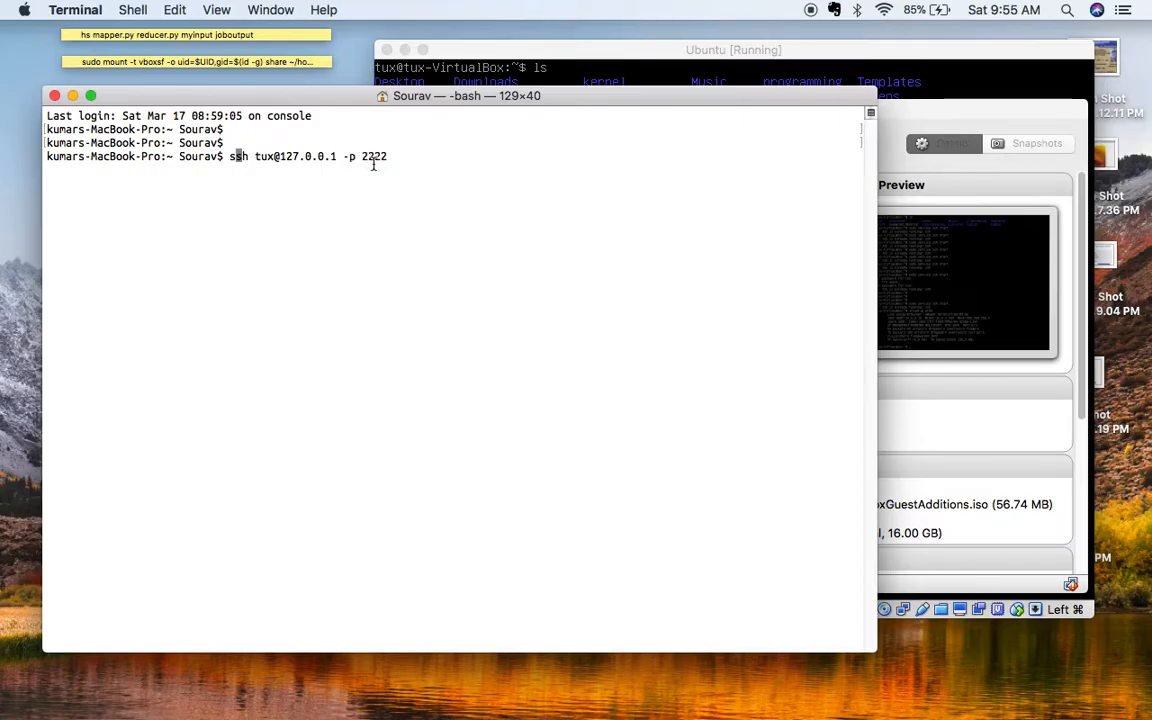
mouse_move(383, 193)
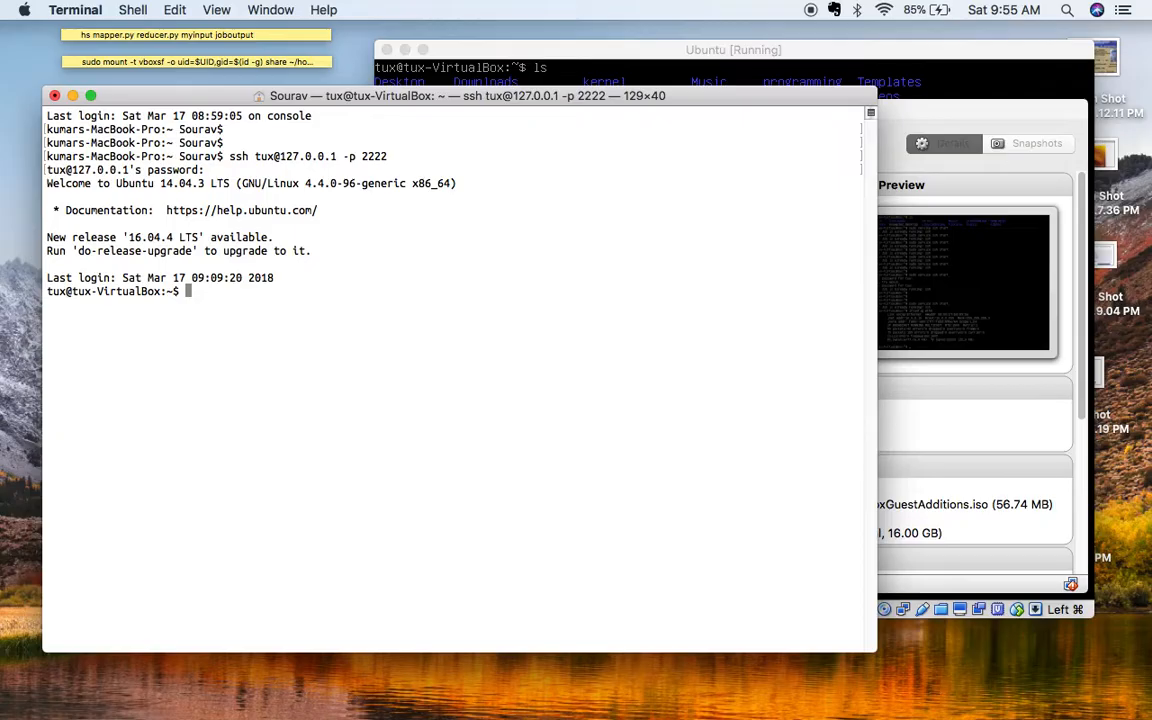
- List tux's home folder contents with ls over SSH
type("ls")
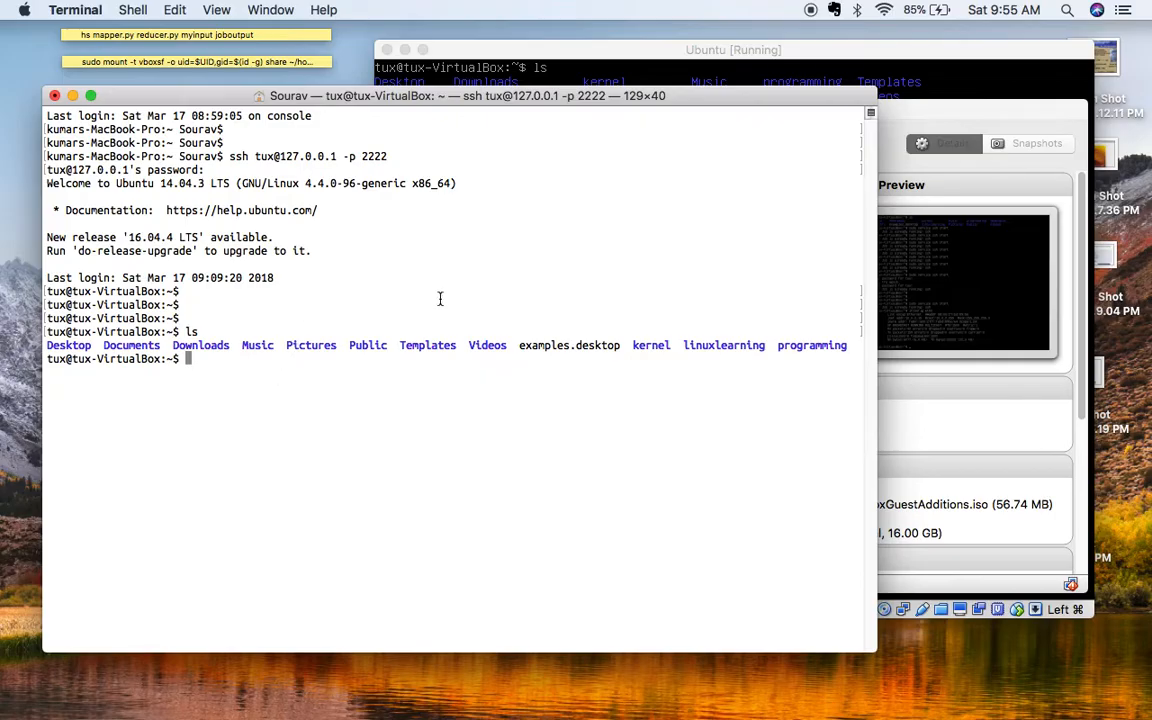
mouse_move(458, 270)
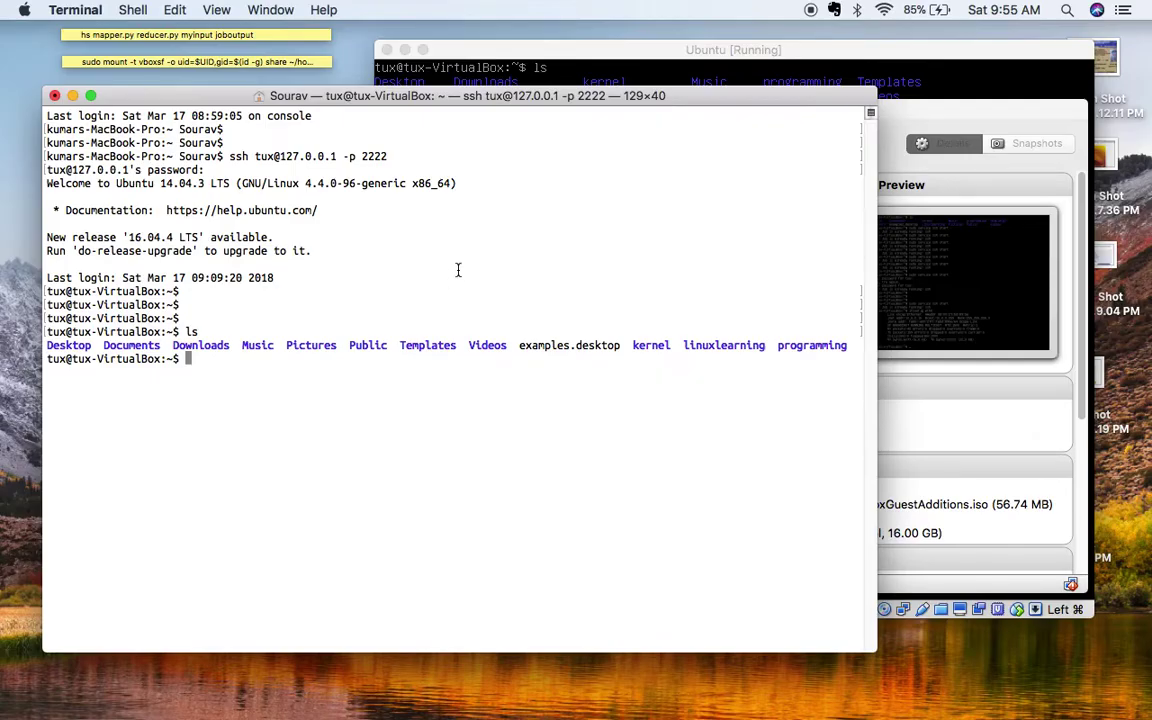